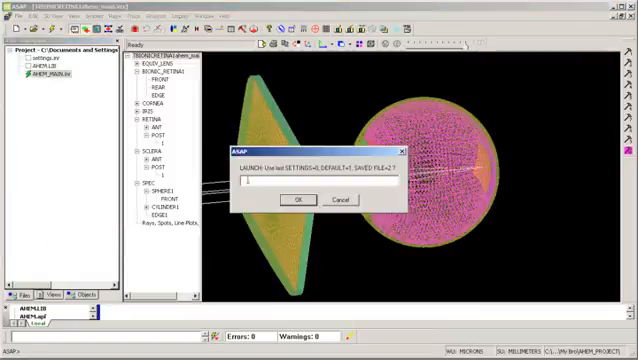
- Accept the last settings, read the saved BIONICRETINA file, and confirm the save filename
left_click(296, 199)
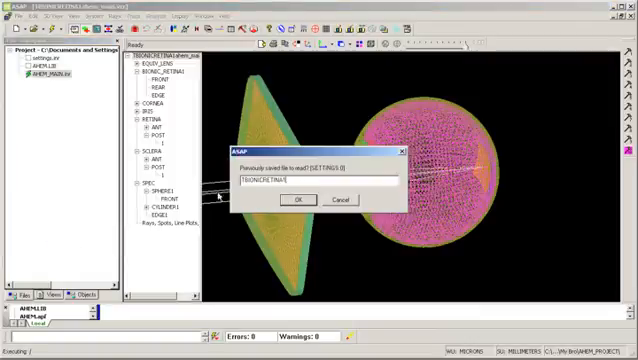
left_click(294, 199)
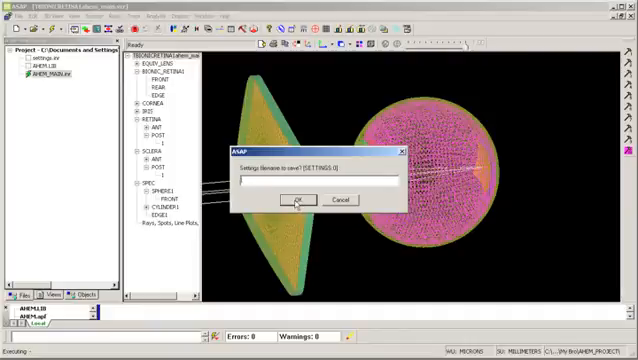
left_click(293, 200)
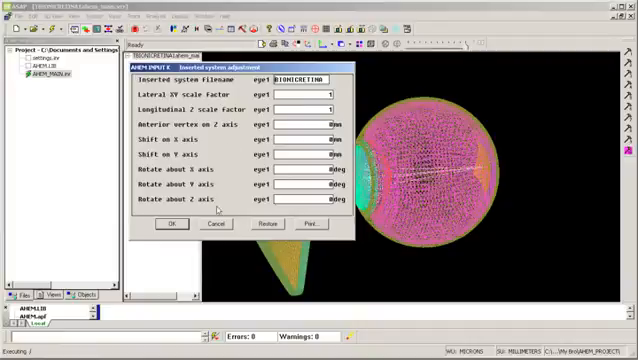
mouse_move(221, 88)
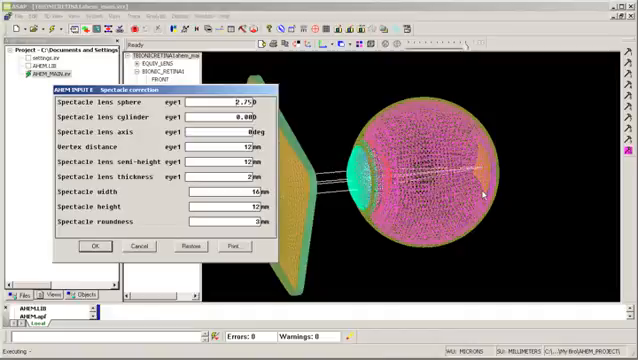
mouse_move(333, 269)
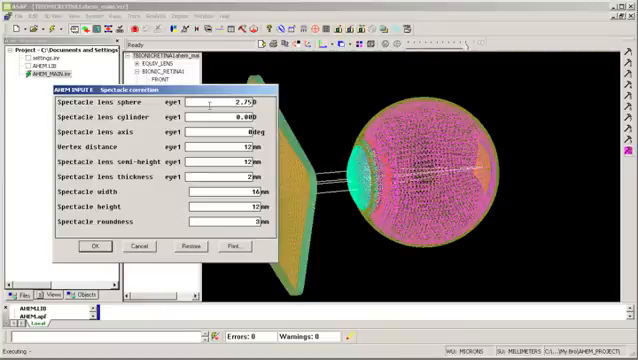
mouse_move(198, 174)
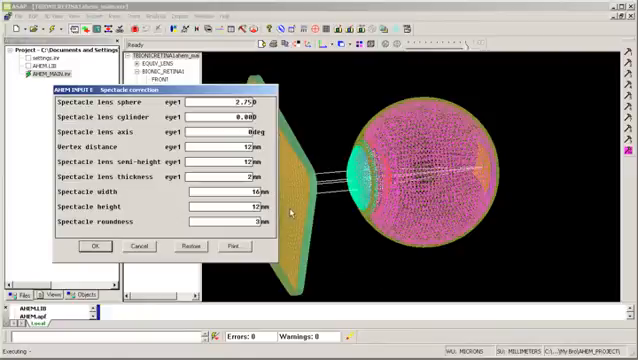
- Accept the spectacle correction: sphere 2.75 D, cylinder 0, vertex 12 mm, thickness 2 mm
left_click(92, 246)
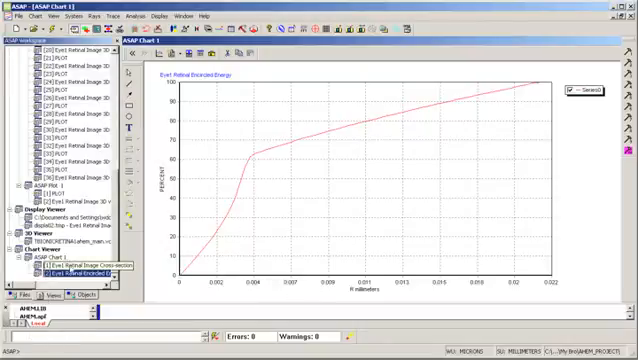
- Switch from Eye1 retinal encircled energy to the retinal image cross-section chart
left_click(70, 263)
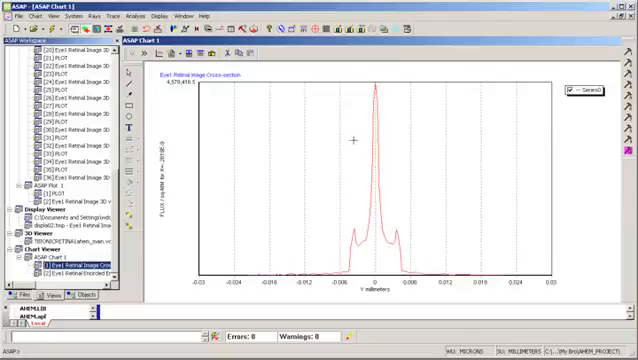